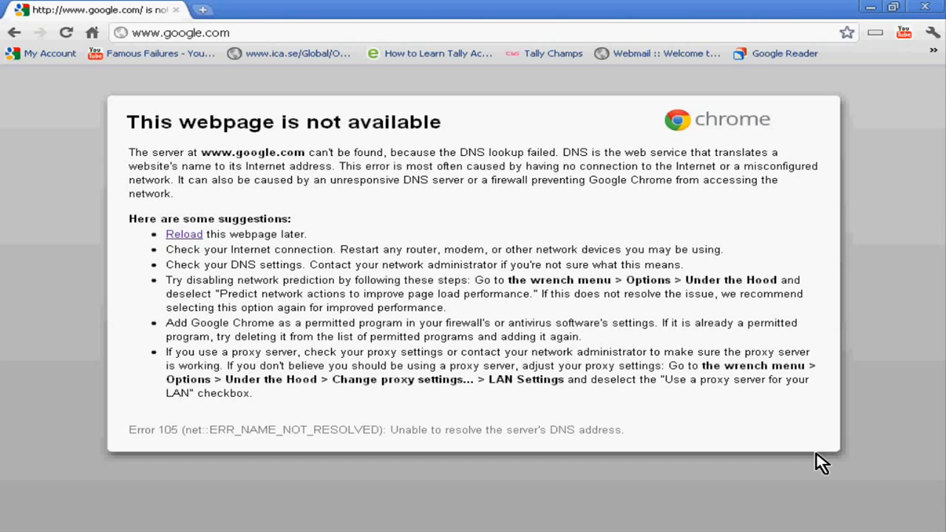
mouse_move(238, 235)
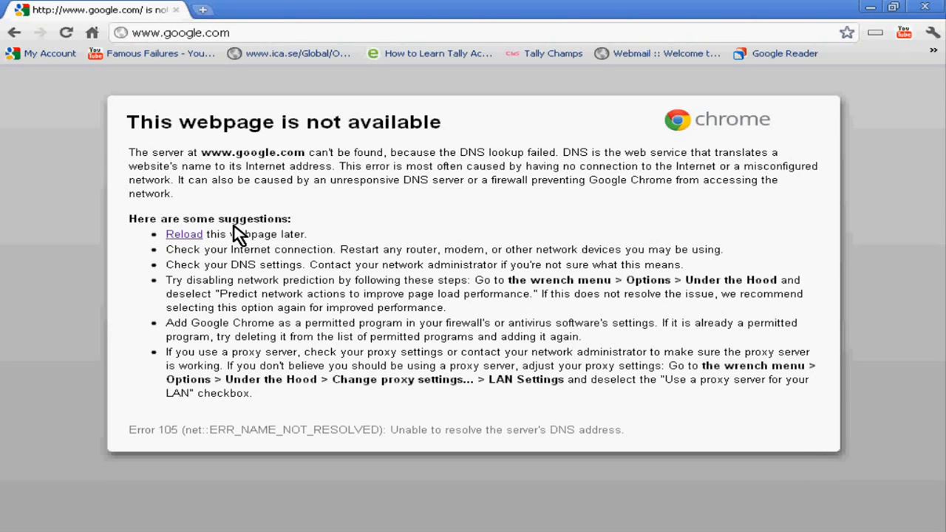
mouse_move(785, 54)
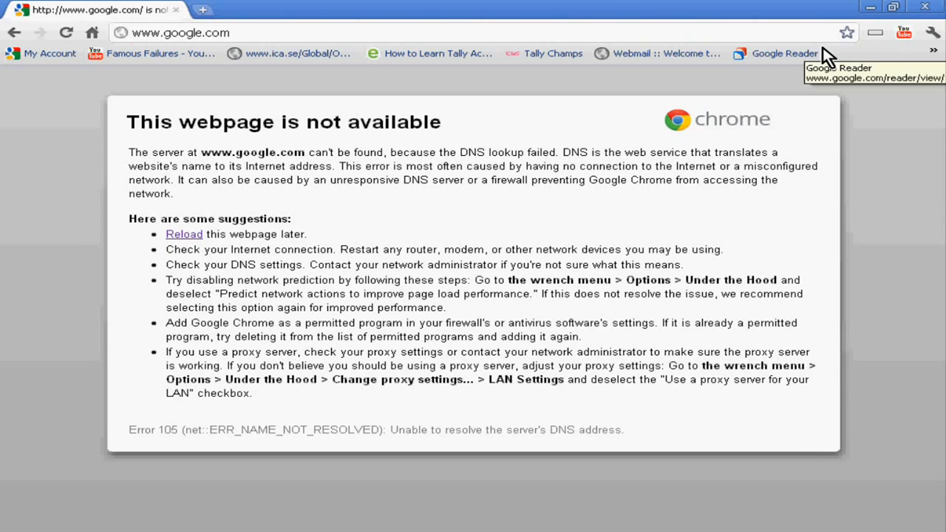
mouse_move(932, 33)
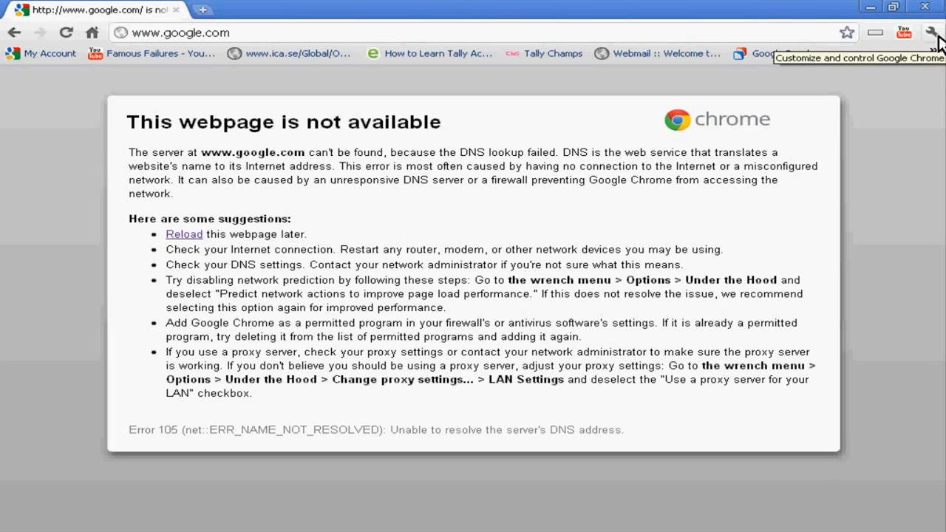
Open Chrome's Options page from the wrench menu in a new tab
click(932, 32)
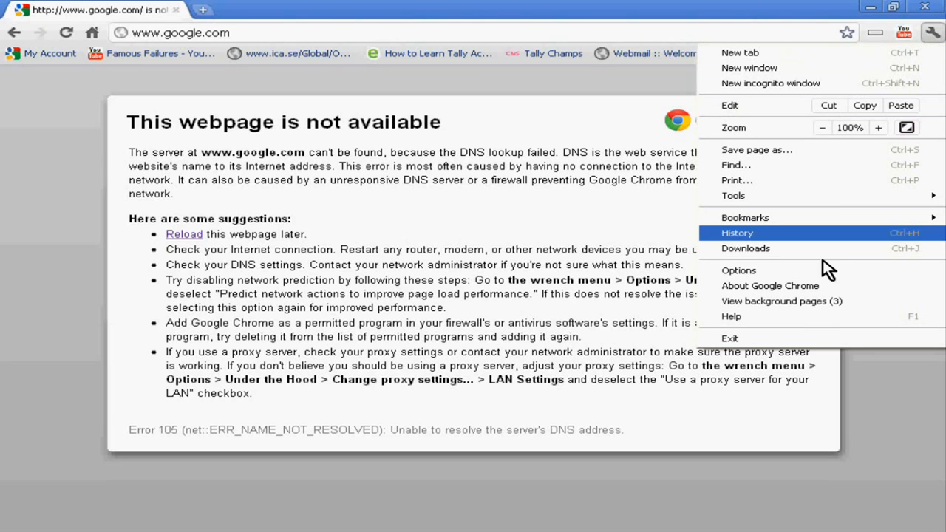
click(738, 270)
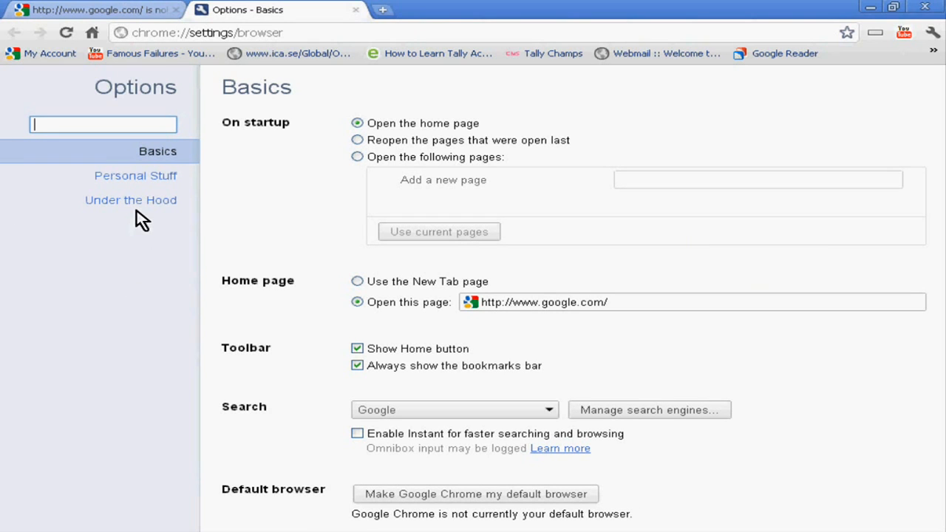
Show the Under the Hood options and scroll down to the Google Cloud Print section
click(130, 199)
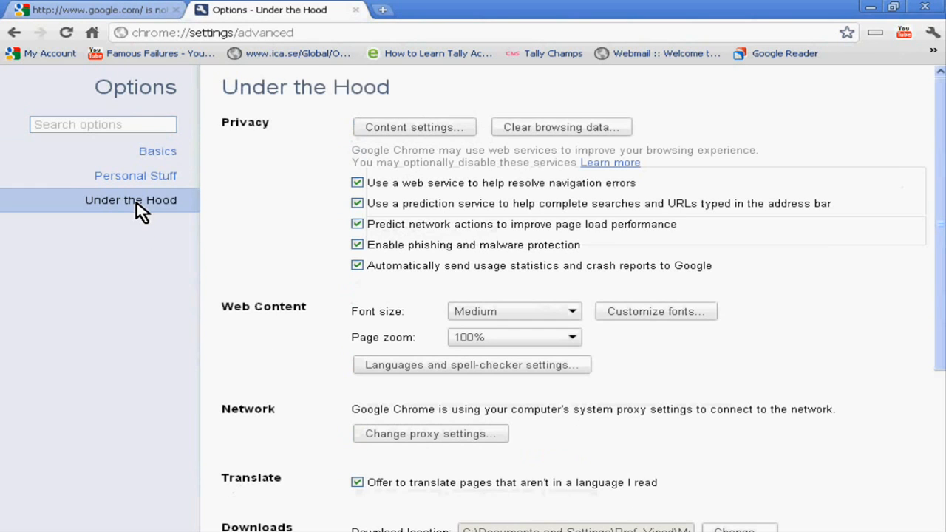
scroll(down, 3)
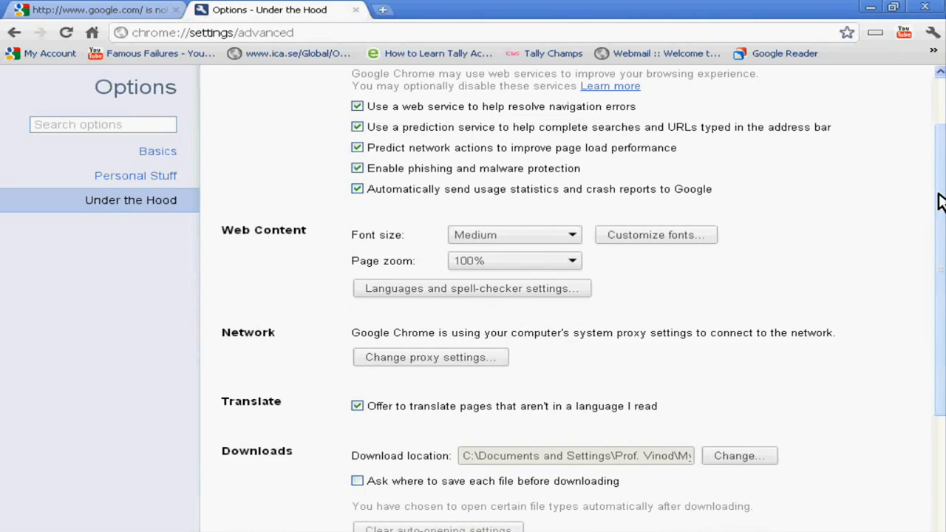
scroll(down, 3)
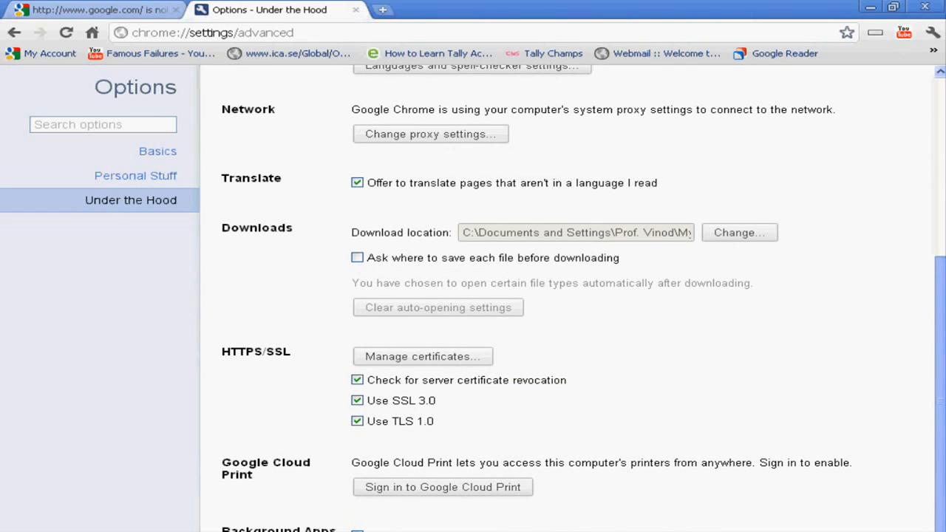
mouse_move(349, 477)
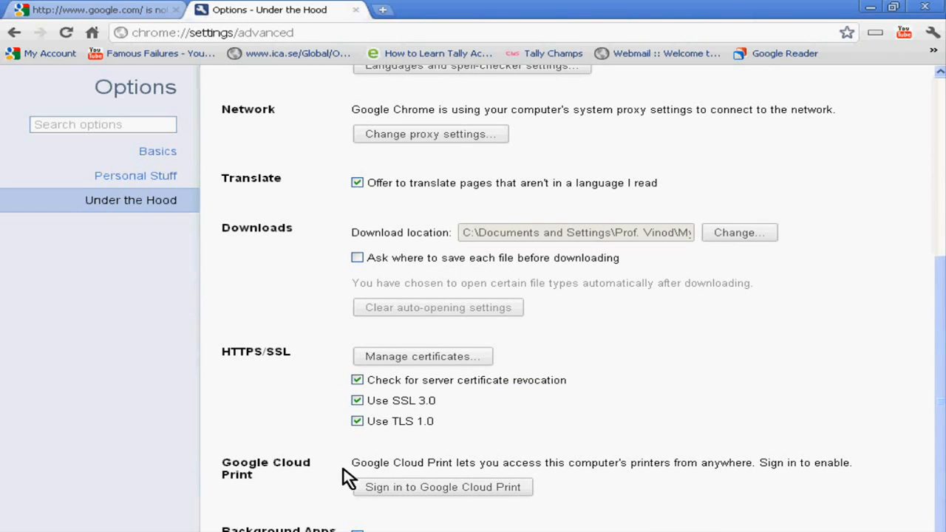
mouse_move(464, 480)
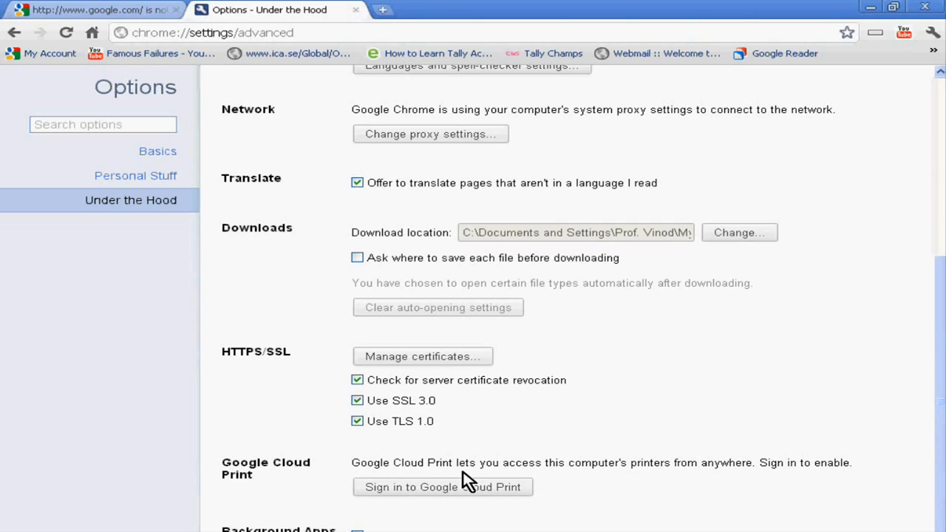
mouse_move(611, 481)
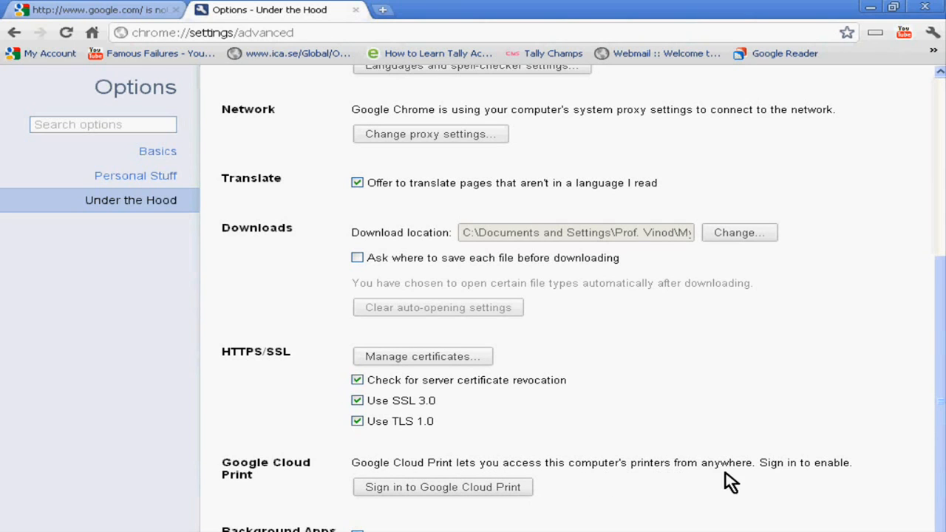
mouse_move(300, 480)
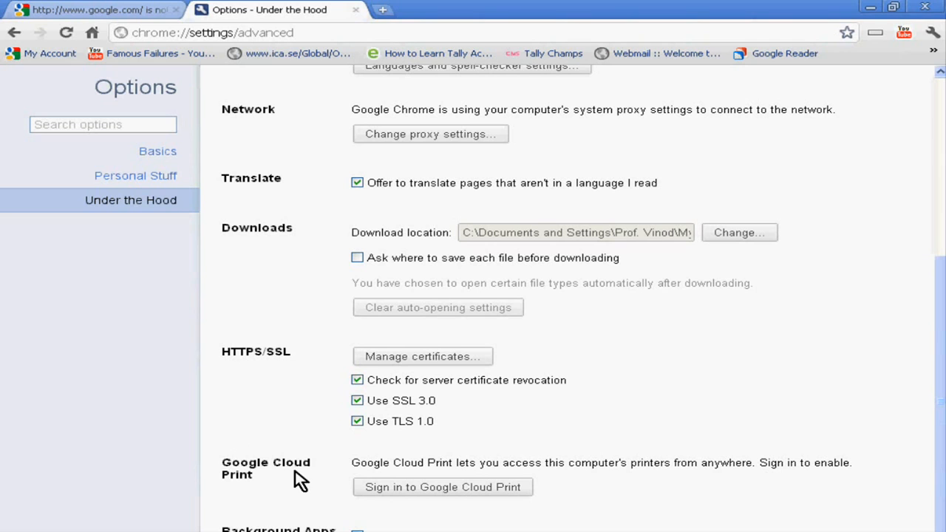
Open the Set up Google Cloud Print sign-in dialog with empty email and password fields
click(441, 486)
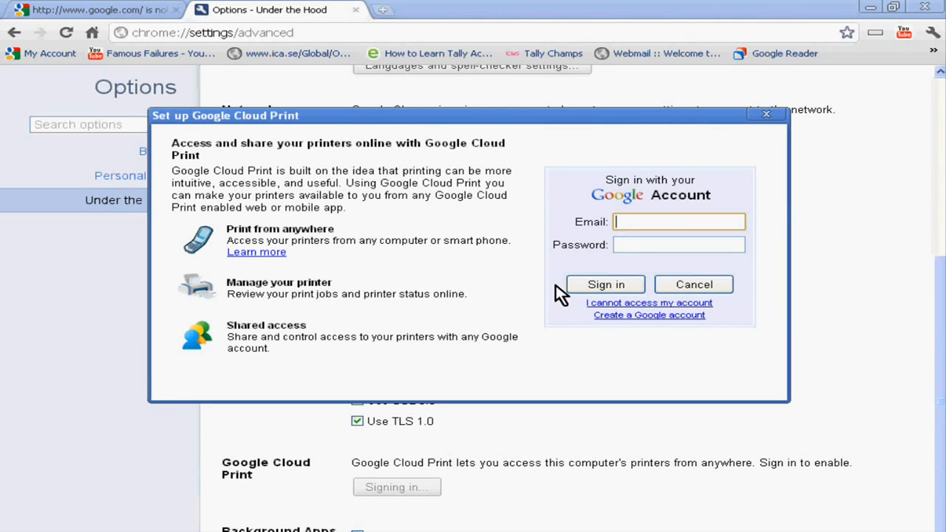
mouse_move(196, 162)
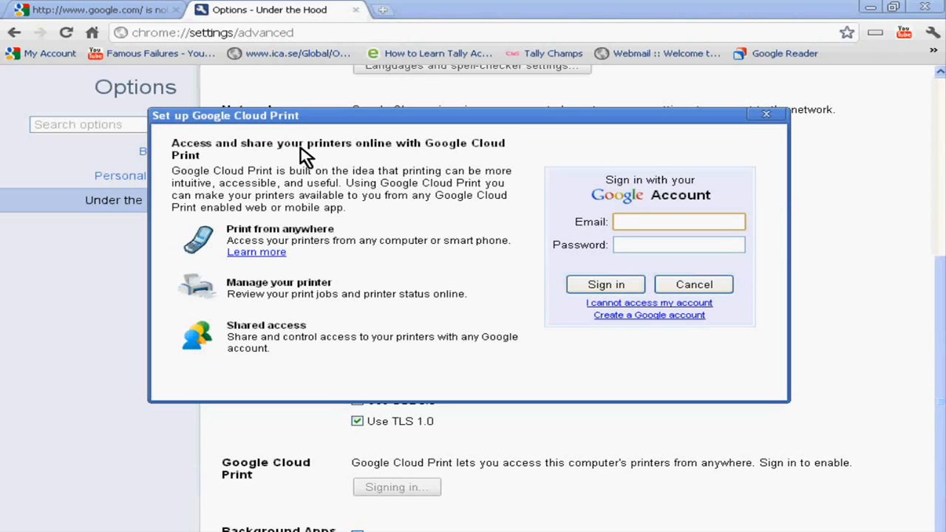
mouse_move(279, 202)
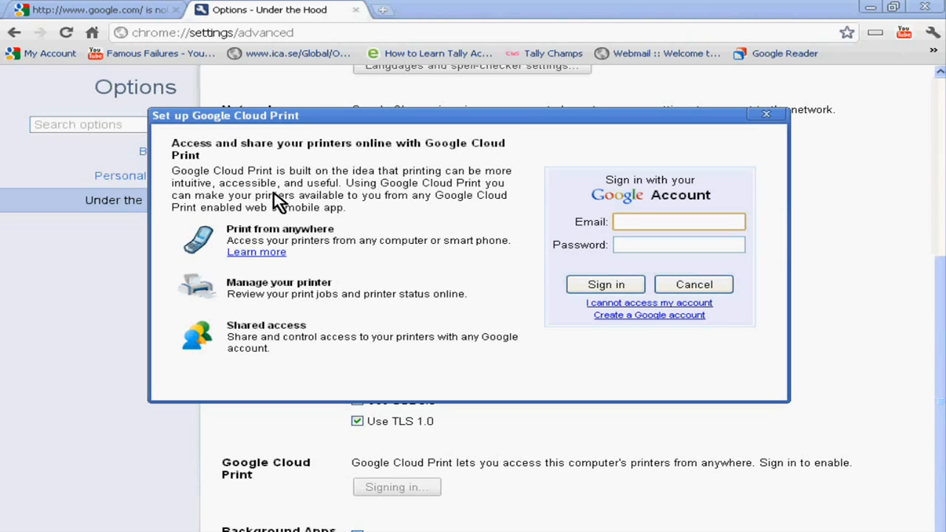
mouse_move(255, 193)
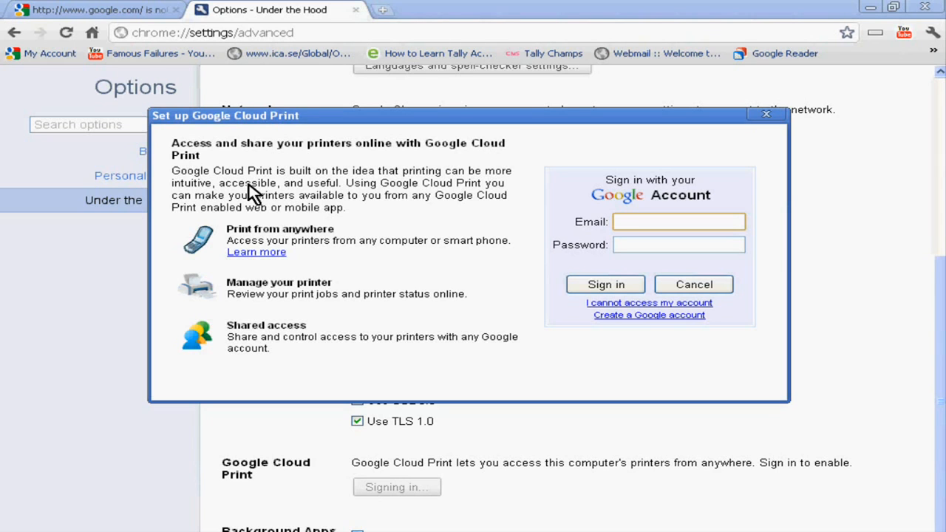
mouse_move(528, 155)
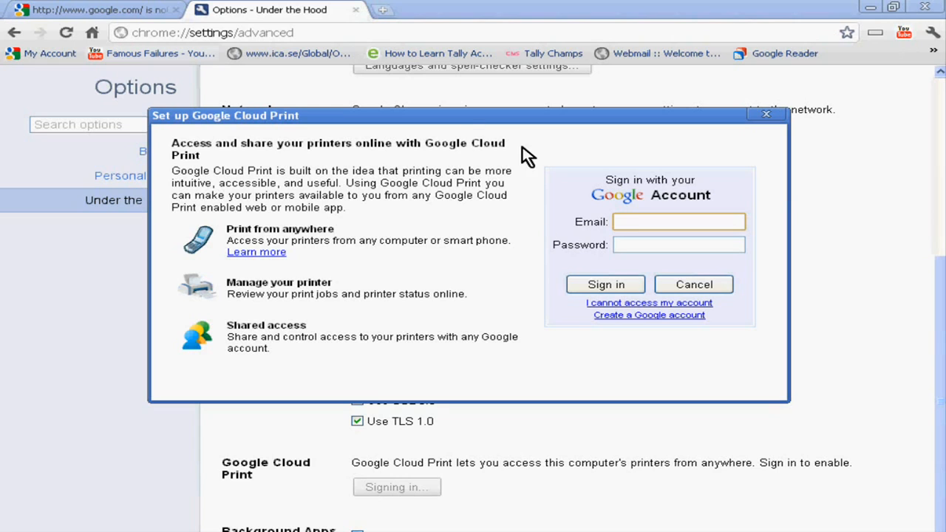